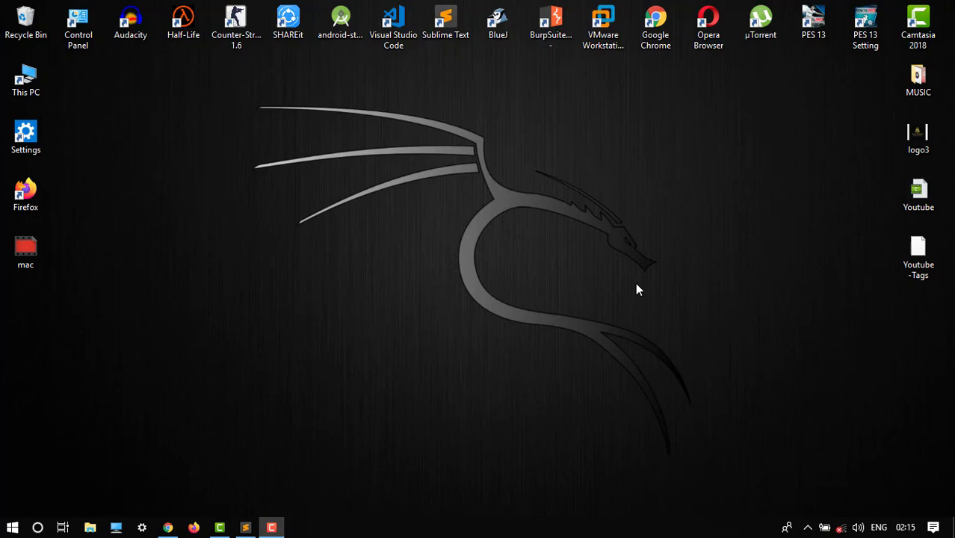
{"action": "mouse_move", "coordinate": [400, 411]}
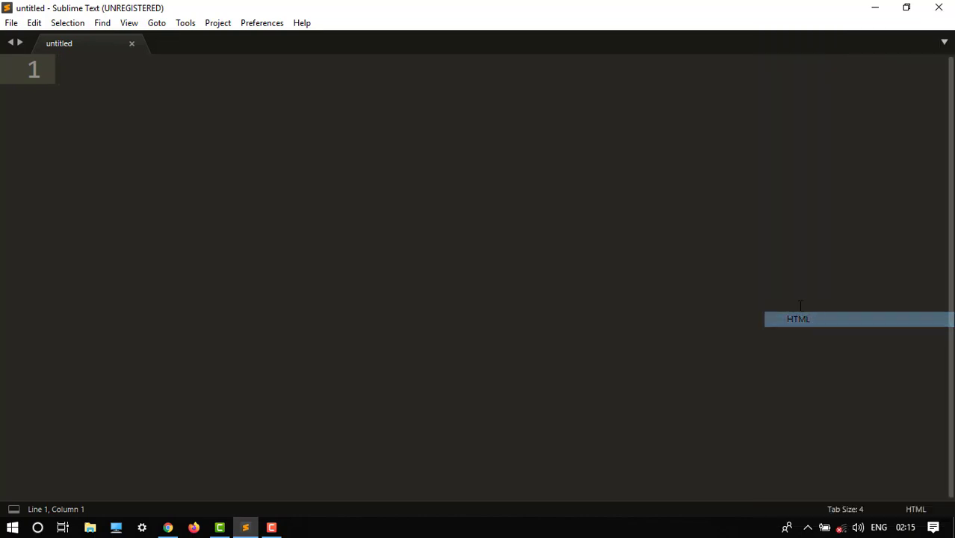
Step: Insert the HTML boilerplate snippet and set the page title to 'subscribe'
{"action": "type", "text": "<title></title>"}
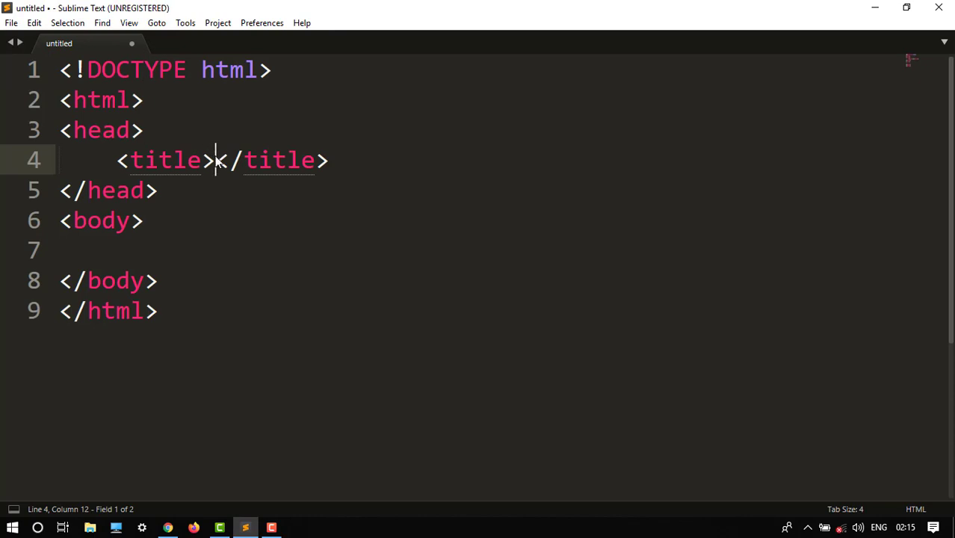
{"action": "type", "text": "sbs"}
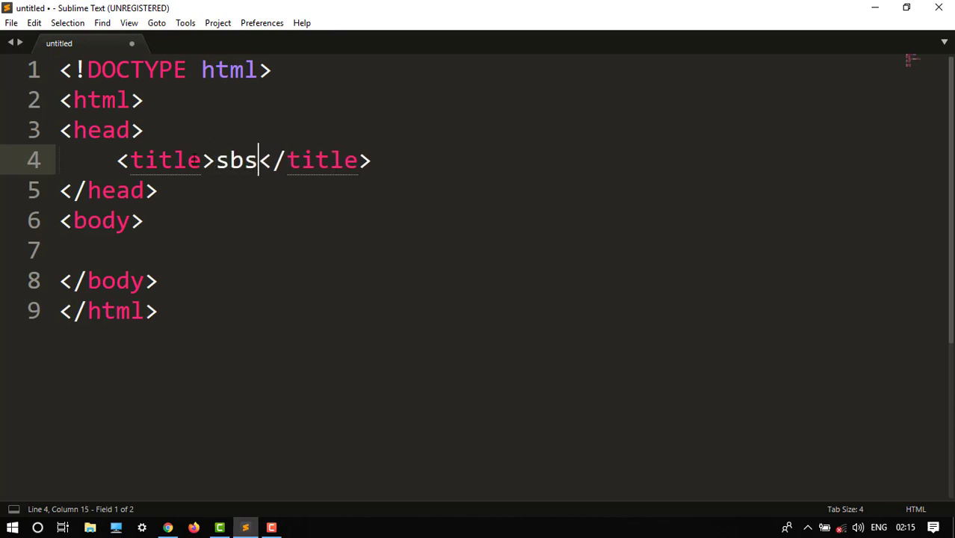
{"action": "key", "text": "BackSpace"}
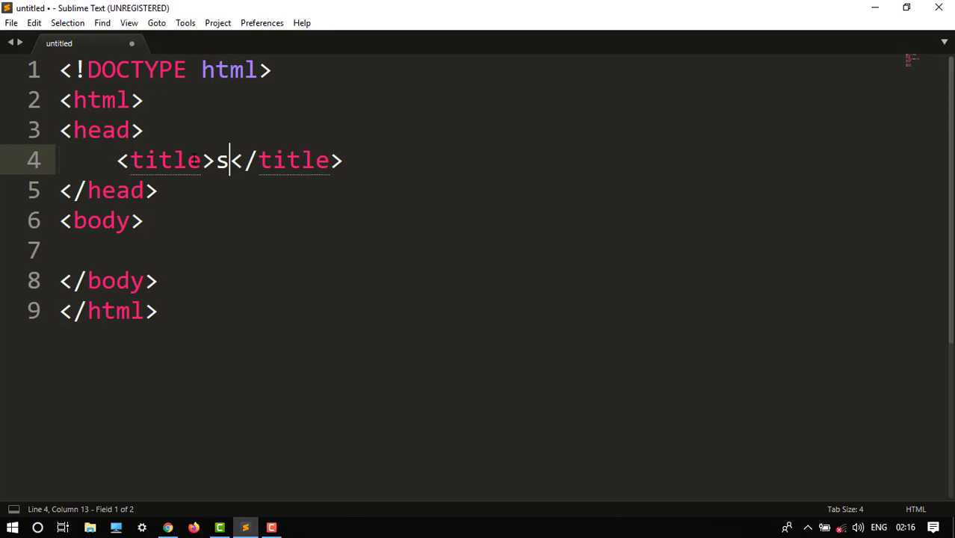
{"action": "type", "text": "ubscri"}
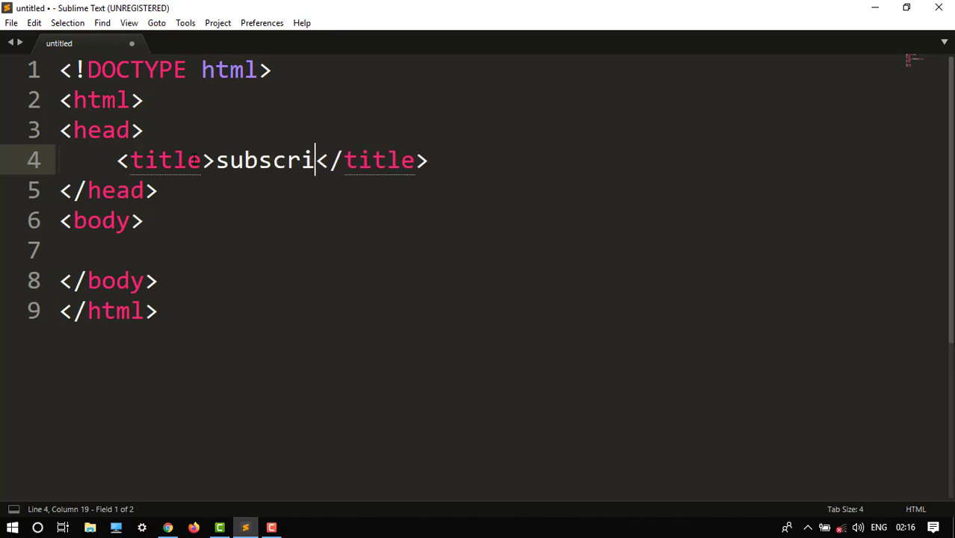
{"action": "type", "text": "be"}
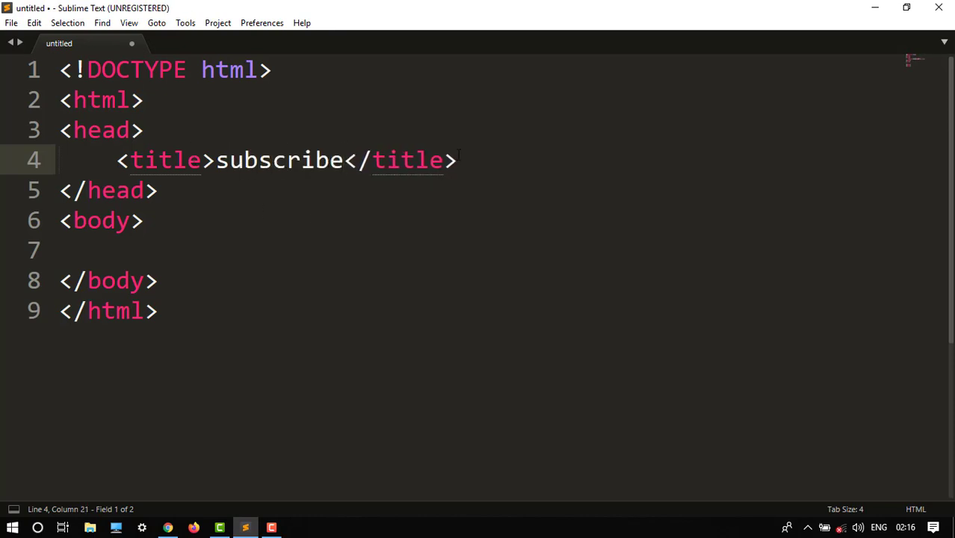
{"action": "left_click", "coordinate": [142, 221]}
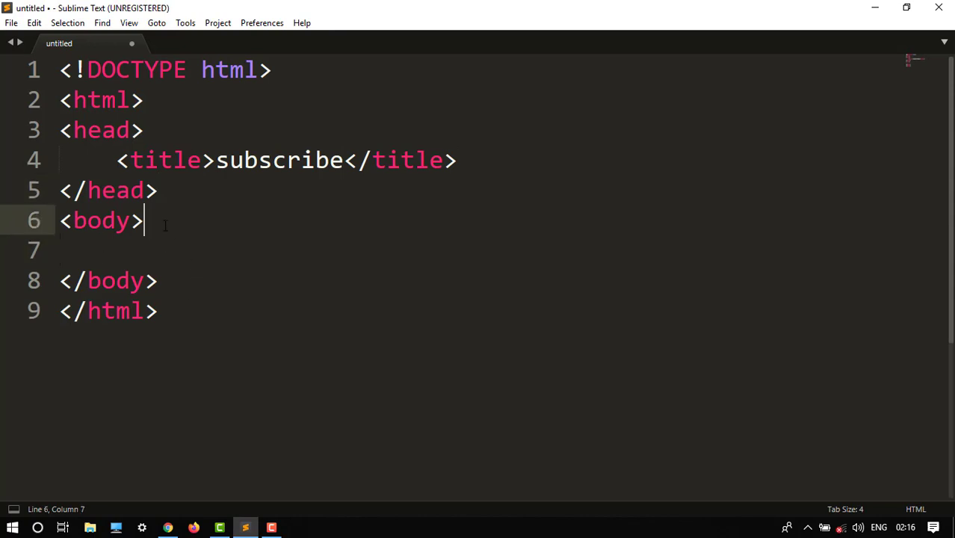
Step: Add an h1 heading 'hello everyone' and an h2 heading 'hi Guys' to the body
{"action": "type", "text": "<h"}
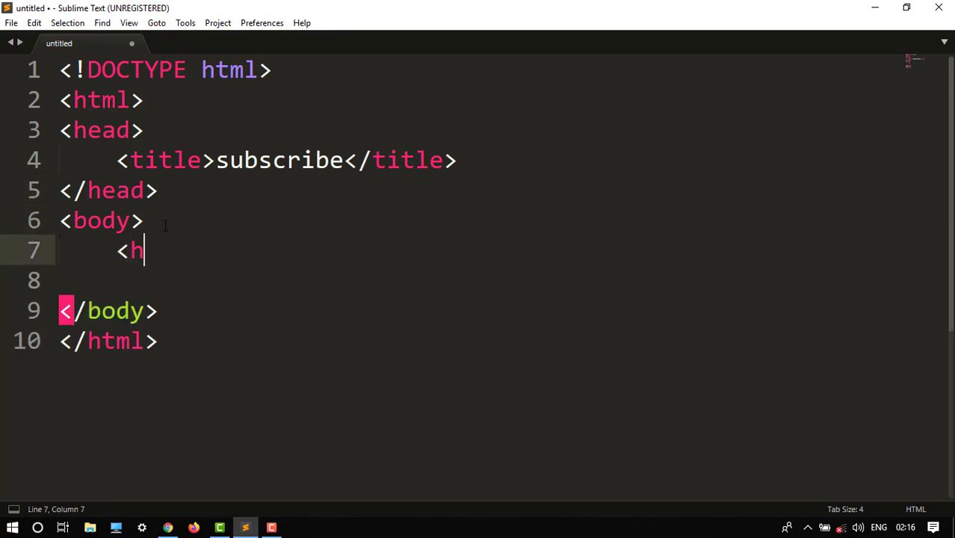
{"action": "type", "text": "1></h1>"}
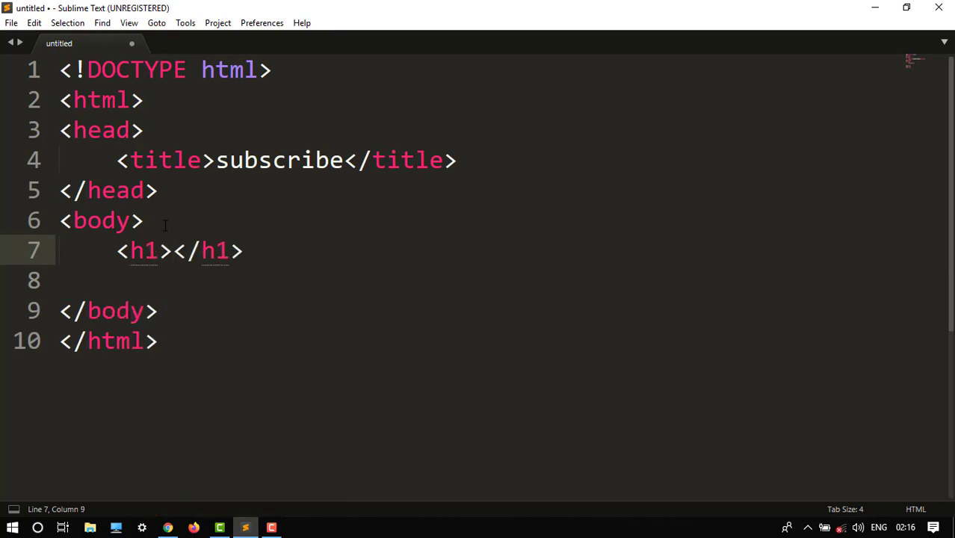
{"action": "type", "text": "L"}
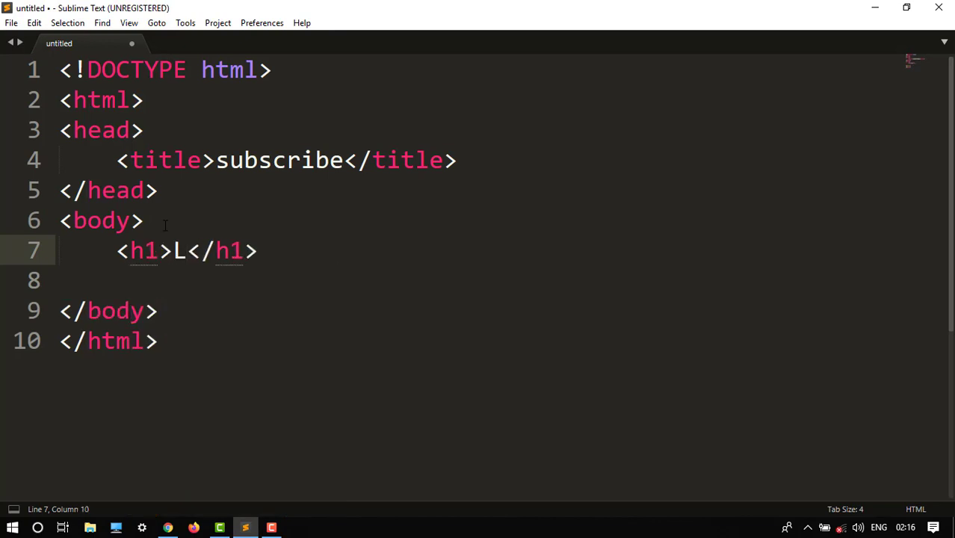
{"action": "type", "text": "hello"}
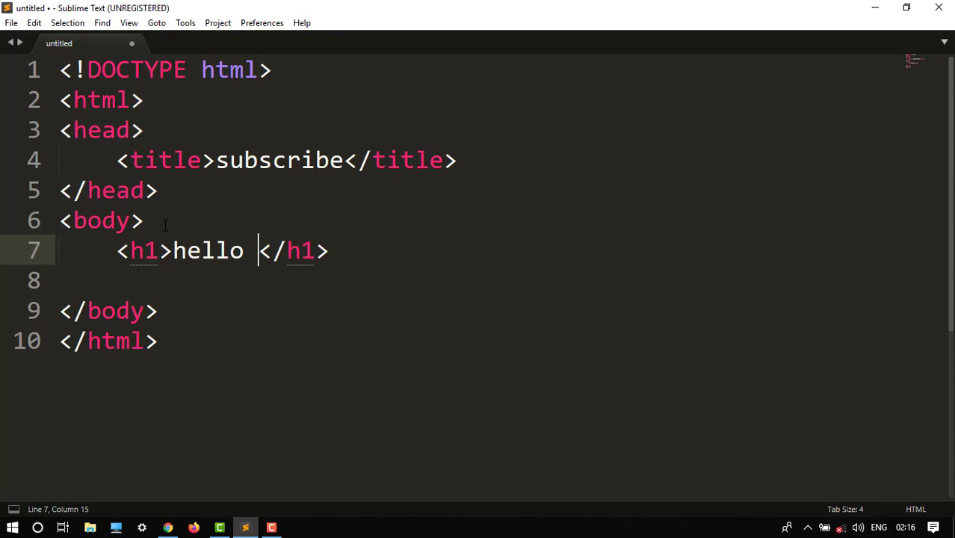
{"action": "type", "text": "veryone"}
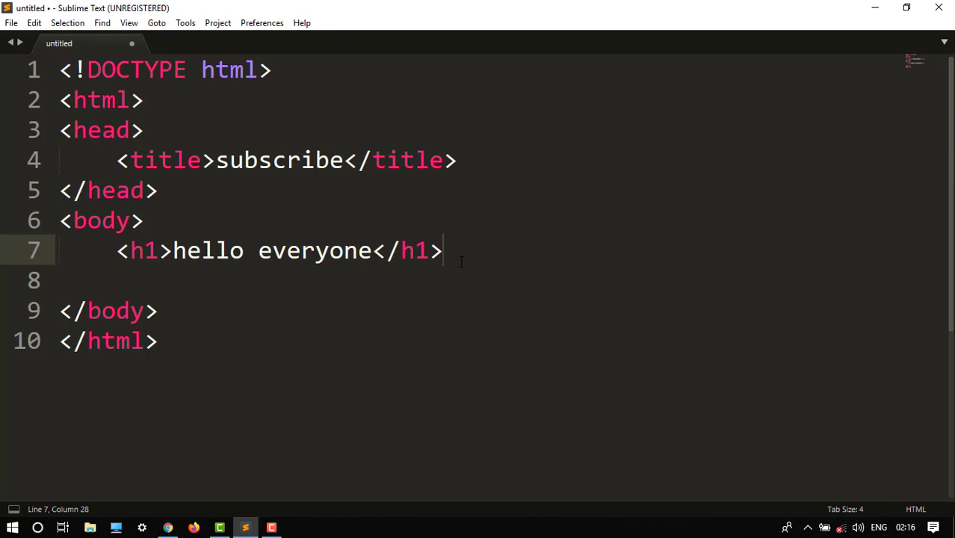
{"action": "key", "text": "enter"}
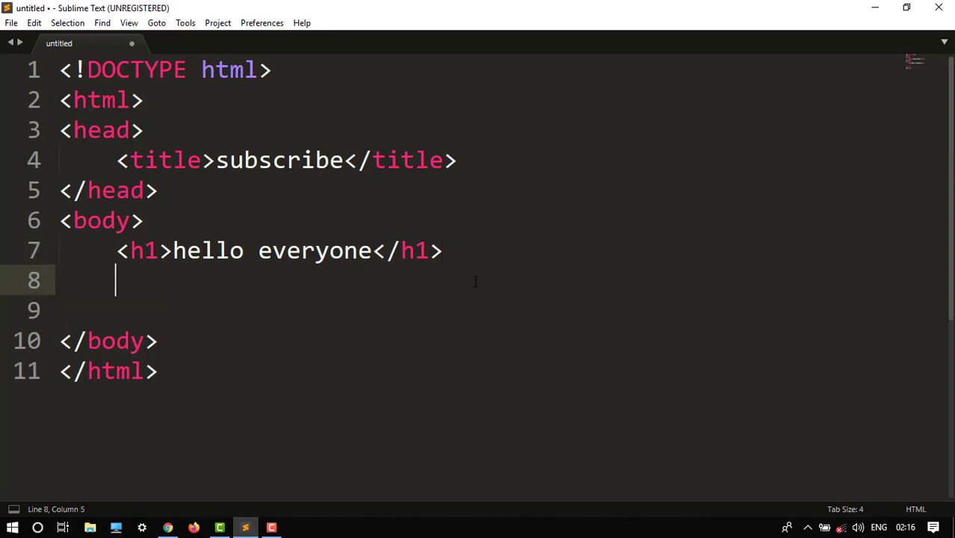
{"action": "type", "text": "<>"}
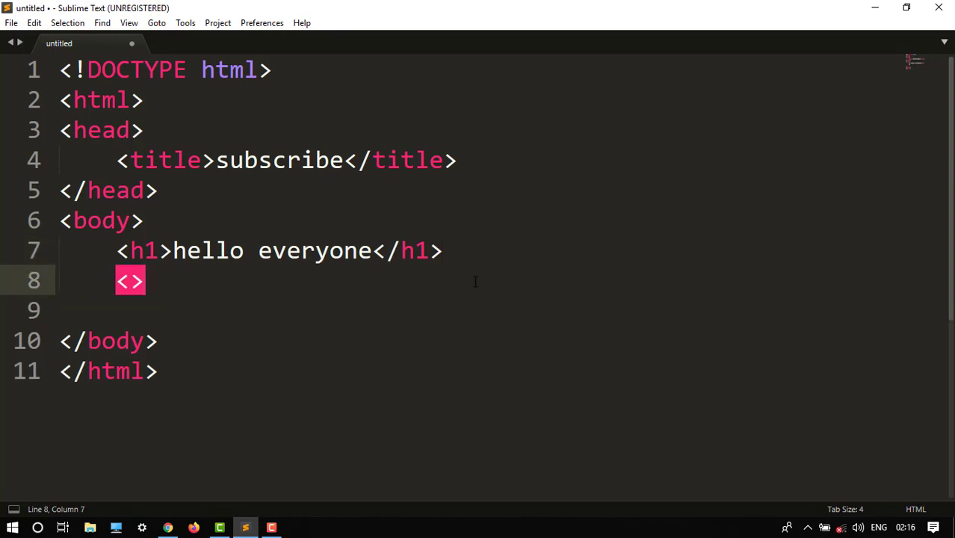
{"action": "key", "text": "Backspace"}
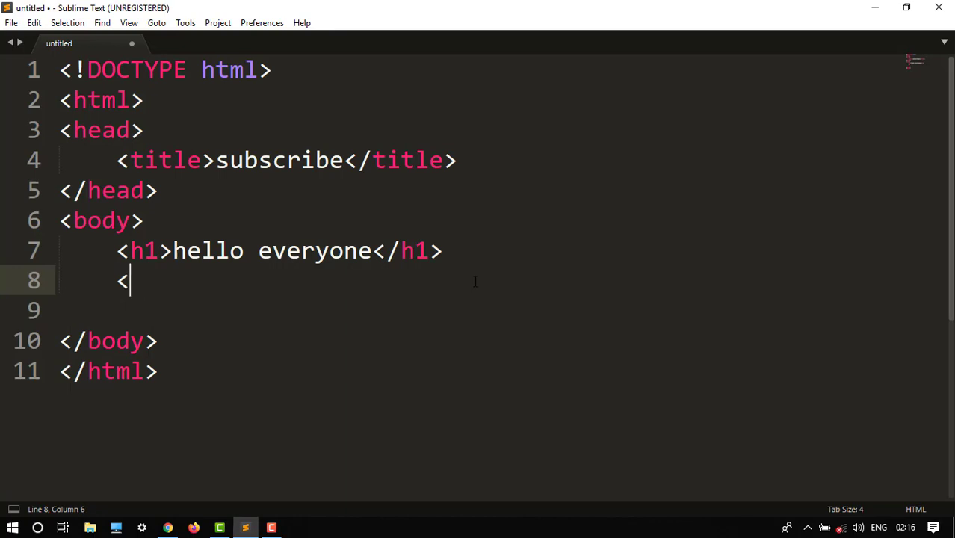
{"action": "type", "text": "h2></h2>"}
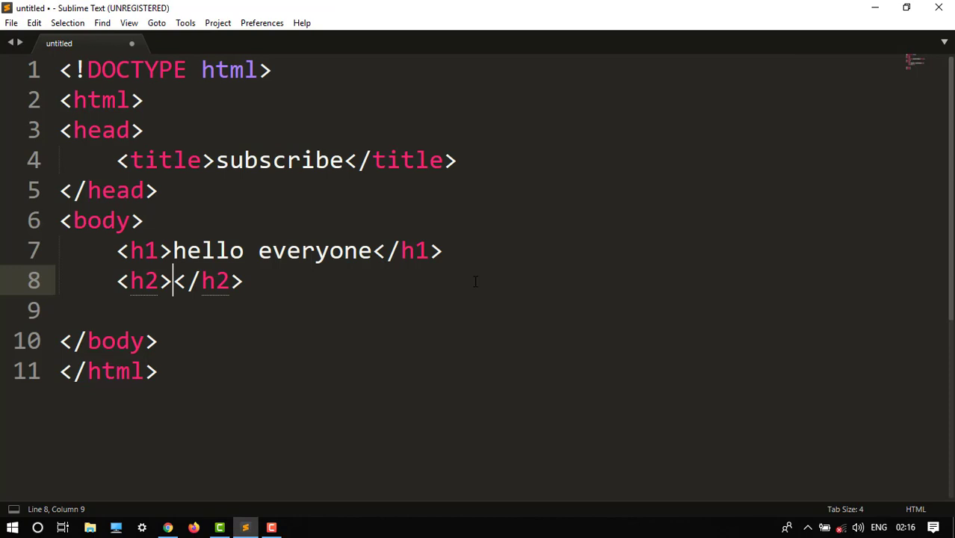
{"action": "type", "text": "hi Guys"}
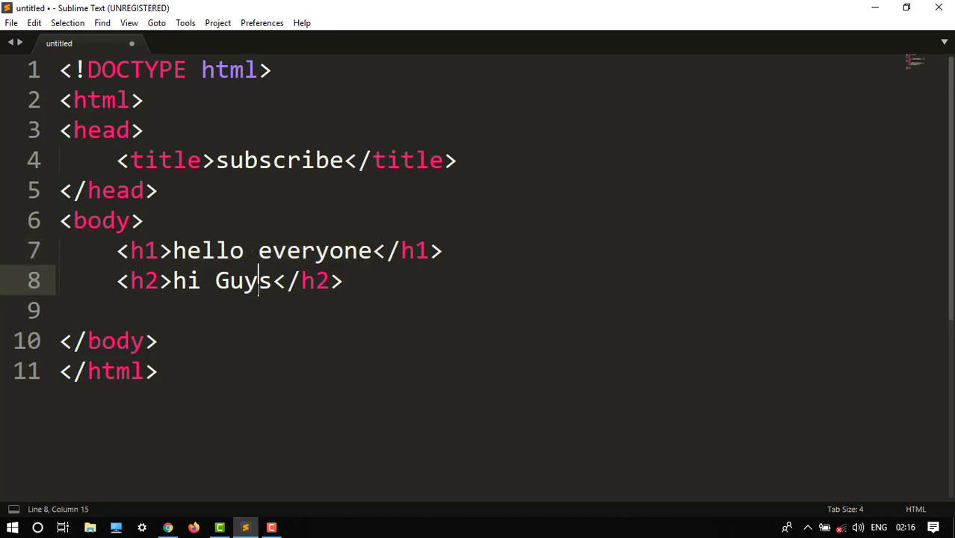
{"action": "left_click", "coordinate": [314, 280]}
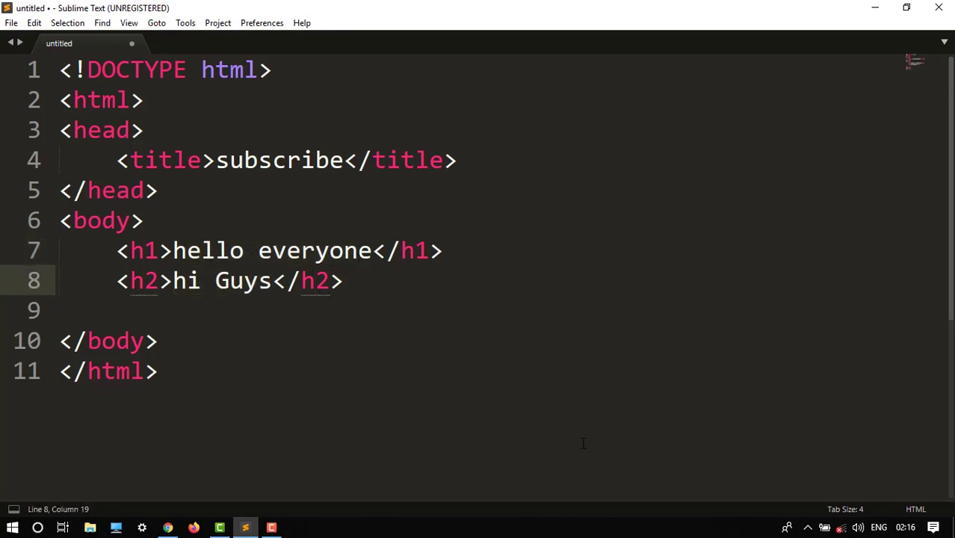
Step: Save the page as abc.html on the Desktop
{"action": "key", "text": "ctrl+s"}
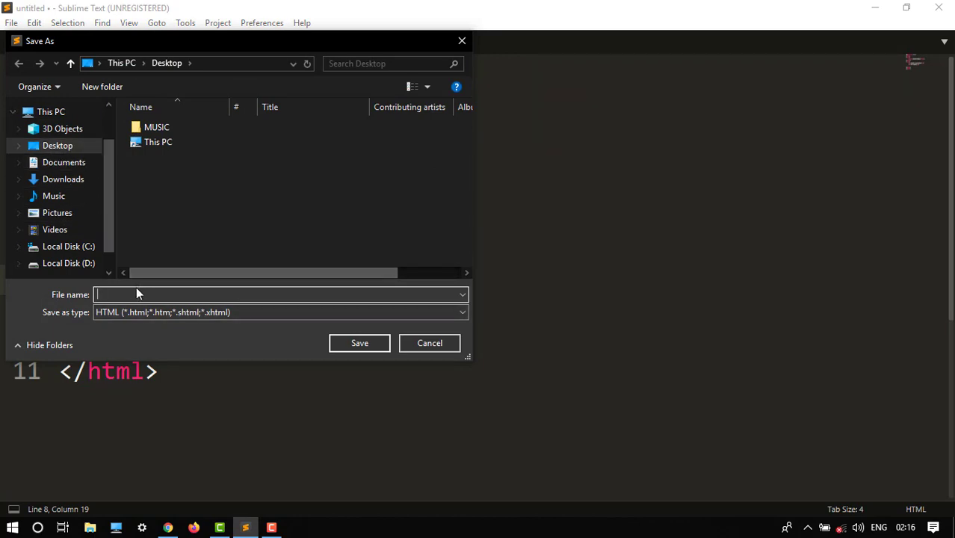
{"action": "type", "text": "abc"}
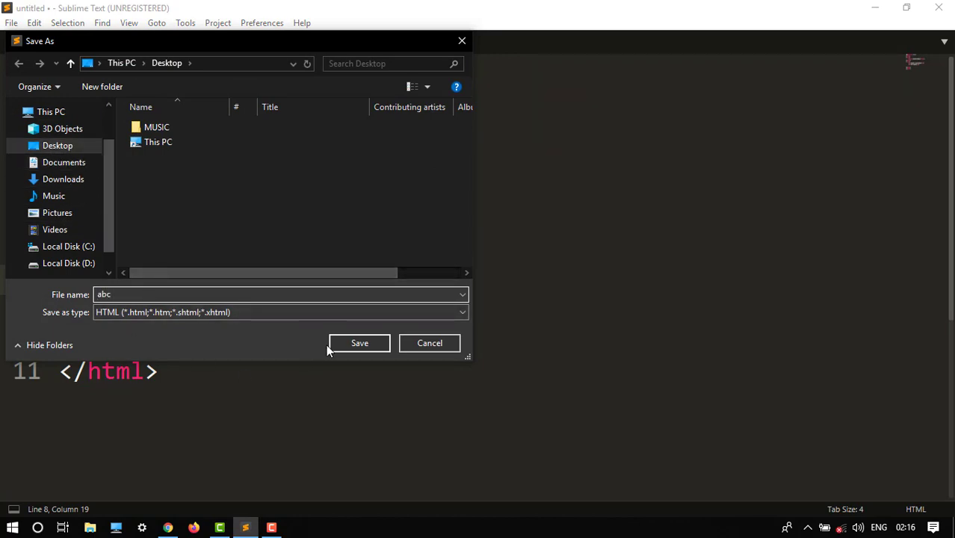
{"action": "left_click", "coordinate": [359, 343]}
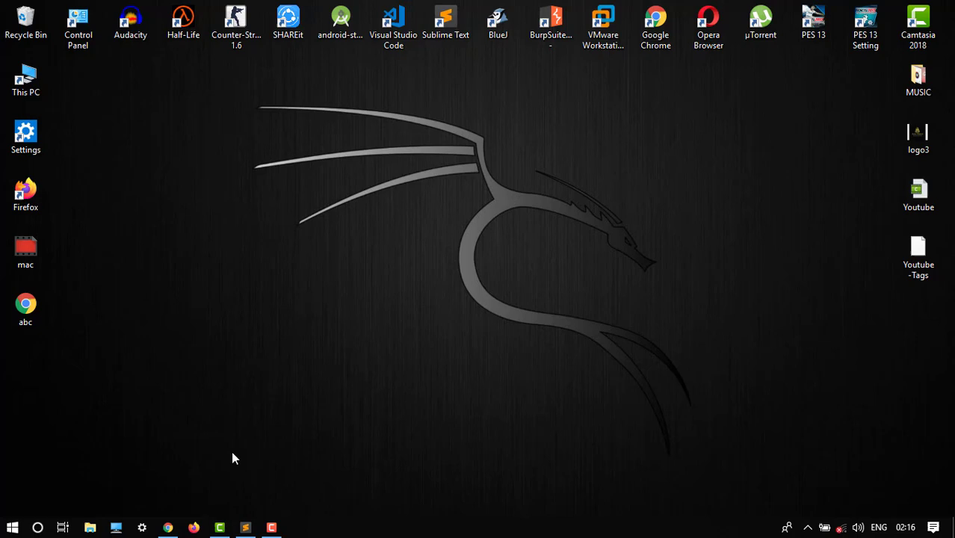
{"action": "left_click", "coordinate": [26, 308]}
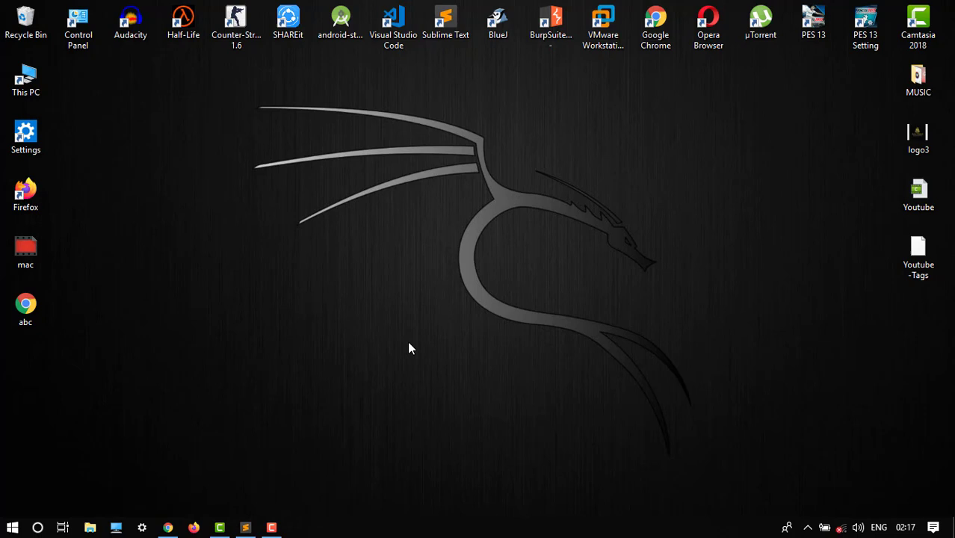
{"action": "mouse_move", "coordinate": [409, 345]}
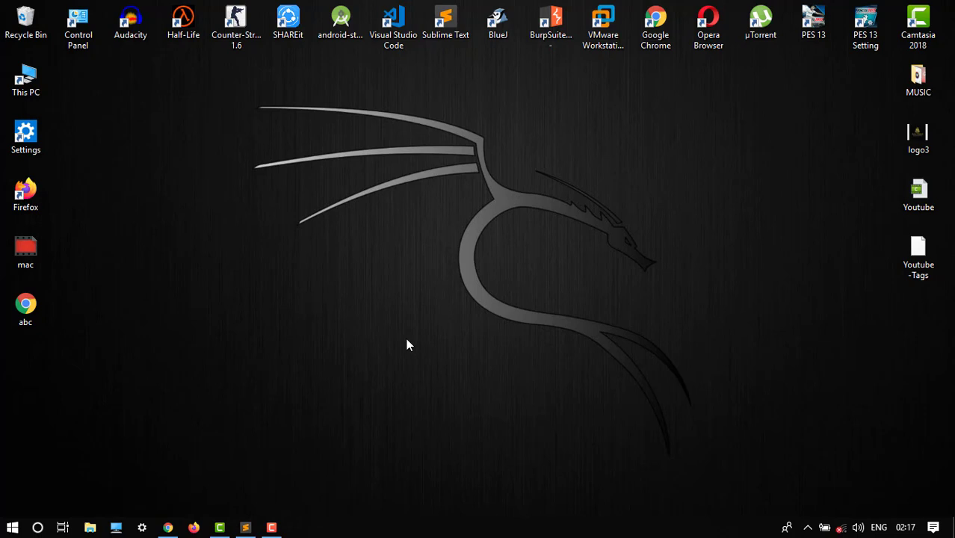